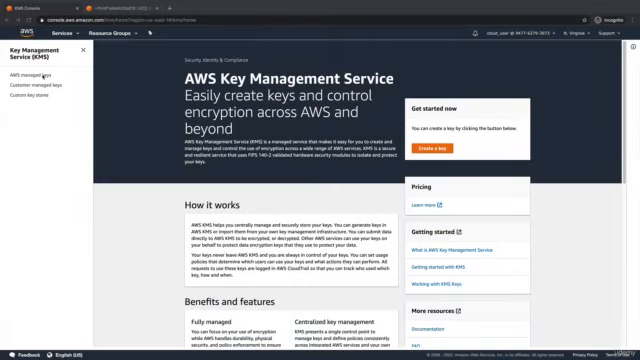
Show the AWS managed keys list in the KMS sidebar.
click(30, 75)
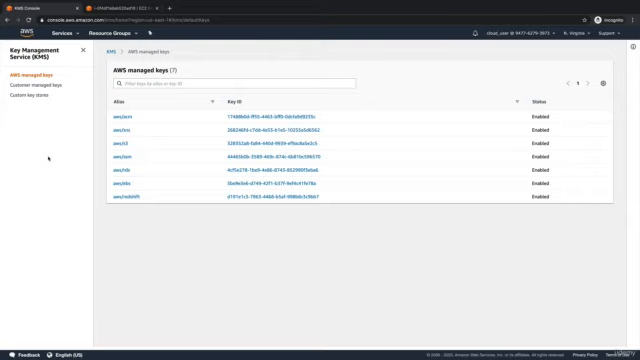
mouse_move(150, 148)
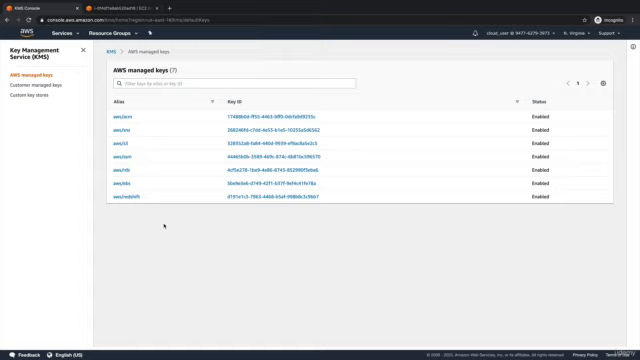
mouse_move(42, 95)
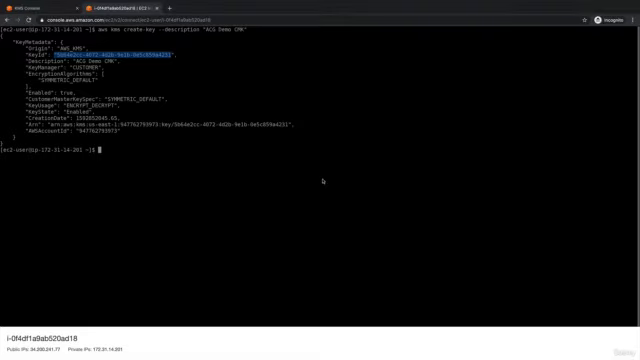
Assign the alias 'alias/acgdemo' to the new key with create-alias, then start a list command.
text(aws kms create-alias --target-key-id 5b64e2cc-4072-4d2b-9e1b-0e5c859a4231)
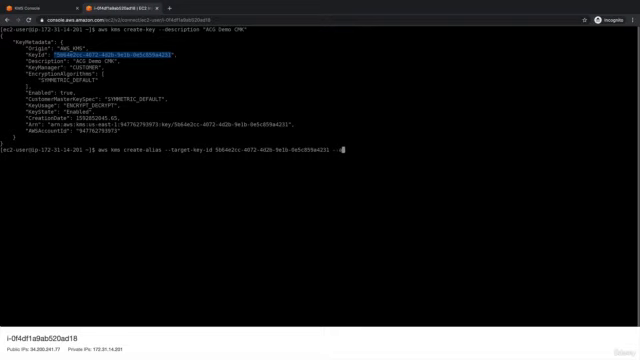
text(--alias-name "alias/)
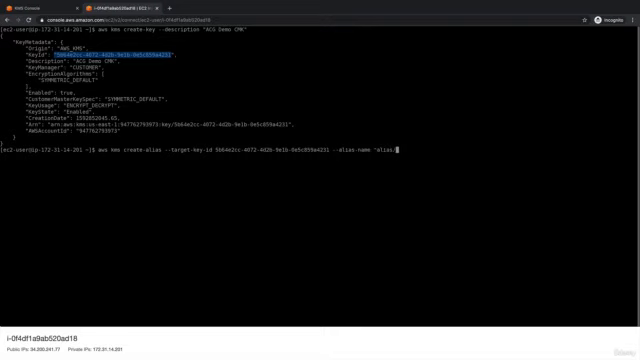
text(/m)
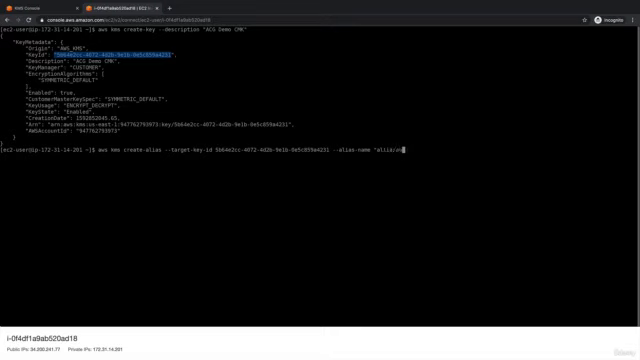
text(acgdemo)
text(aws)
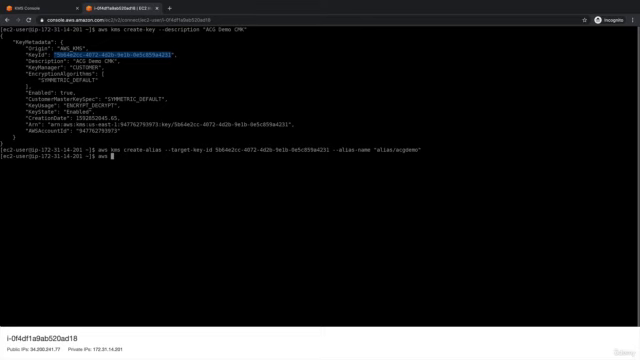
text(list)
text(aws kms )
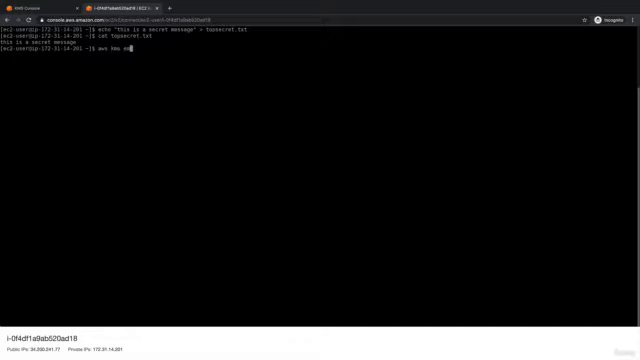
Encrypt topsecret.txt with the acgdemo key, outputting only the CiphertextBlob as text.
text(encrypt --key-id "alias/acgdemo")
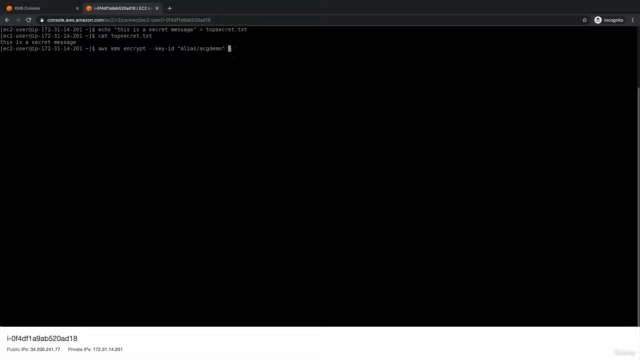
text(--plaintext)
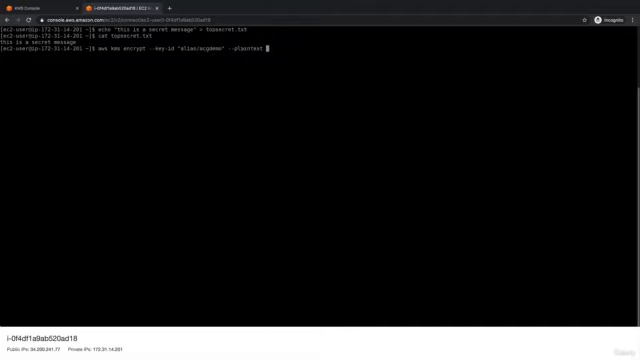
text(file://topsecret.tx)
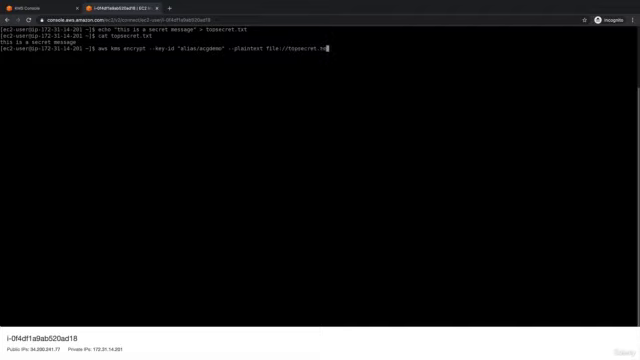
text(--output text)
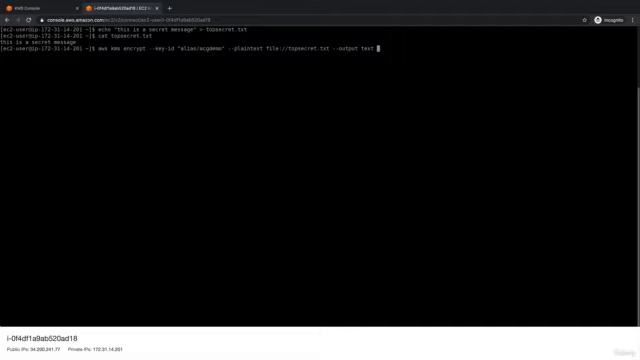
text(--query:)
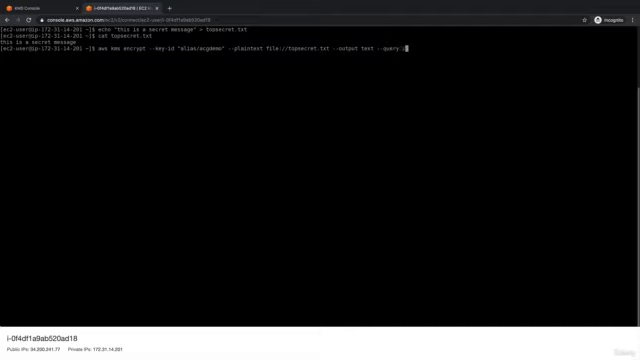
text(CiphertextBlob)
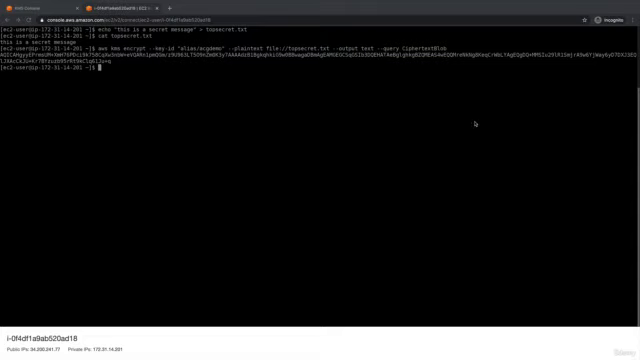
Save base64-decoded ciphertext to topsecret.txt.encrypted, view it, and decrypt it querying Plaintext.
text(aws kms encrypt --key-id "alias/acgdemo" --plaintext file://topsecret.txt --output text --query CiphertextBlob | base64 --decode > topsecret.txt.encrypted)
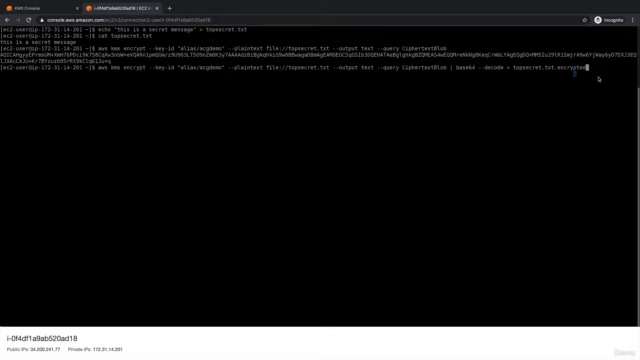
text(cat topsecret.txt.encrypted)
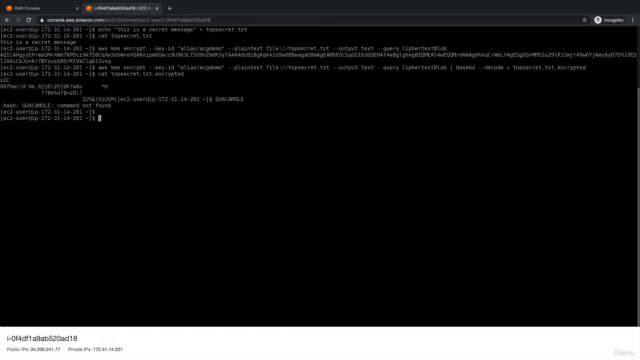
text(aws kms decrypt --ciphertext-blob fileb://topsecret.txt.encrypted --output text --query Plaintext)
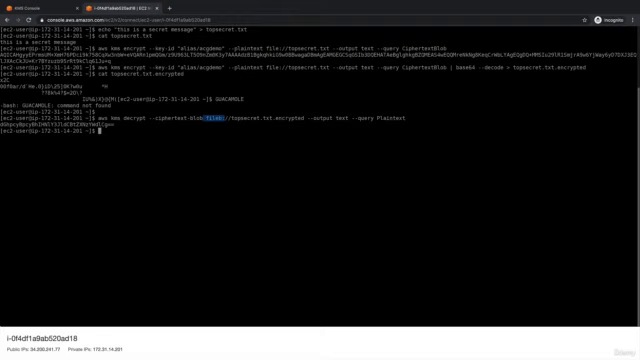
Base64-decode the decrypt output to reveal 'this is a secret message', then begin generate-data-key.
key(Enter)
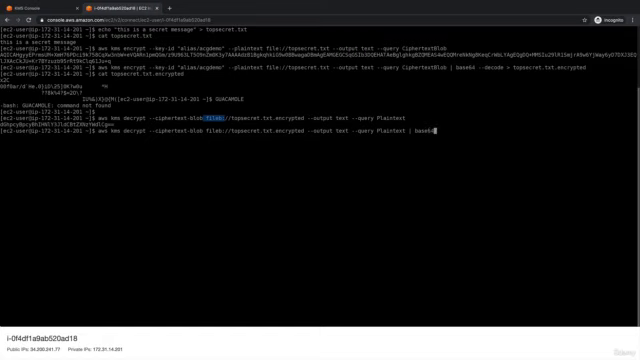
text(--dec)
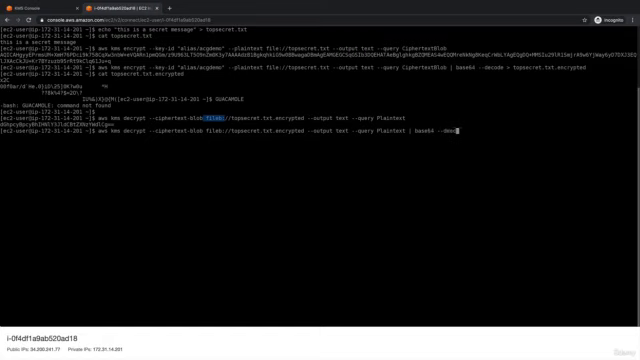
key(Enter)
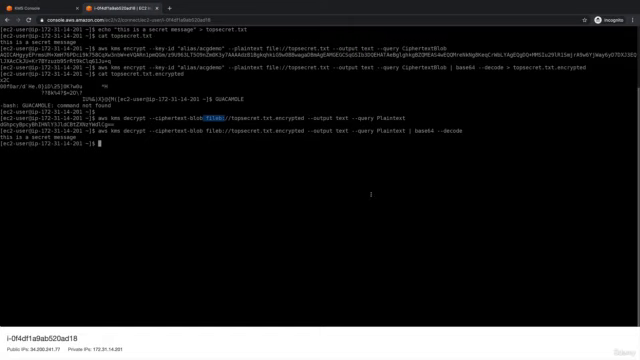
text(aws kms generate-data-key --key-id "alias/acgdemo")
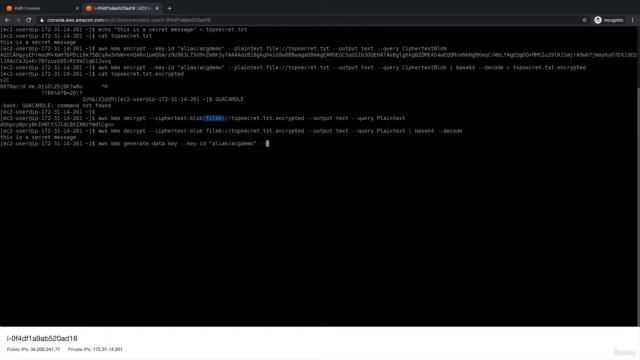
Generate an AES_256 data key from alias/acgdemo, returning Plaintext, KeyId and CiphertextBlob.
text(--key-spec)
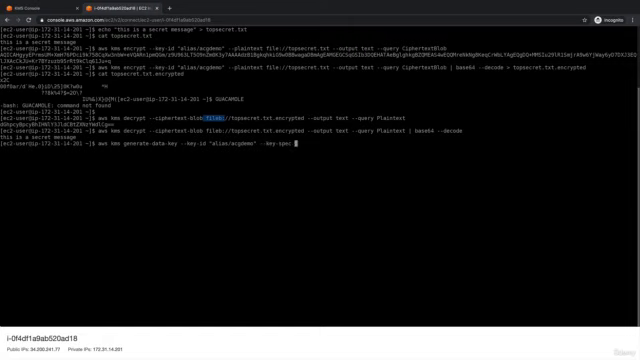
text(AES_)
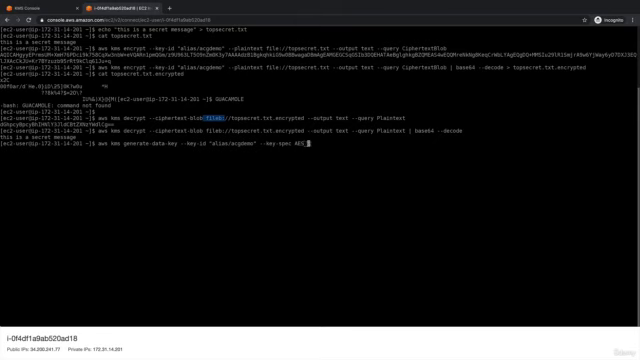
key(Enter)
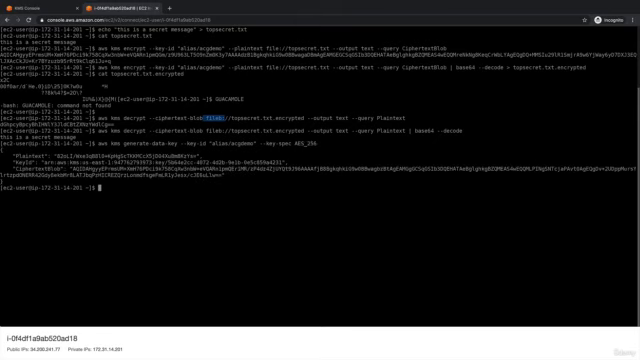